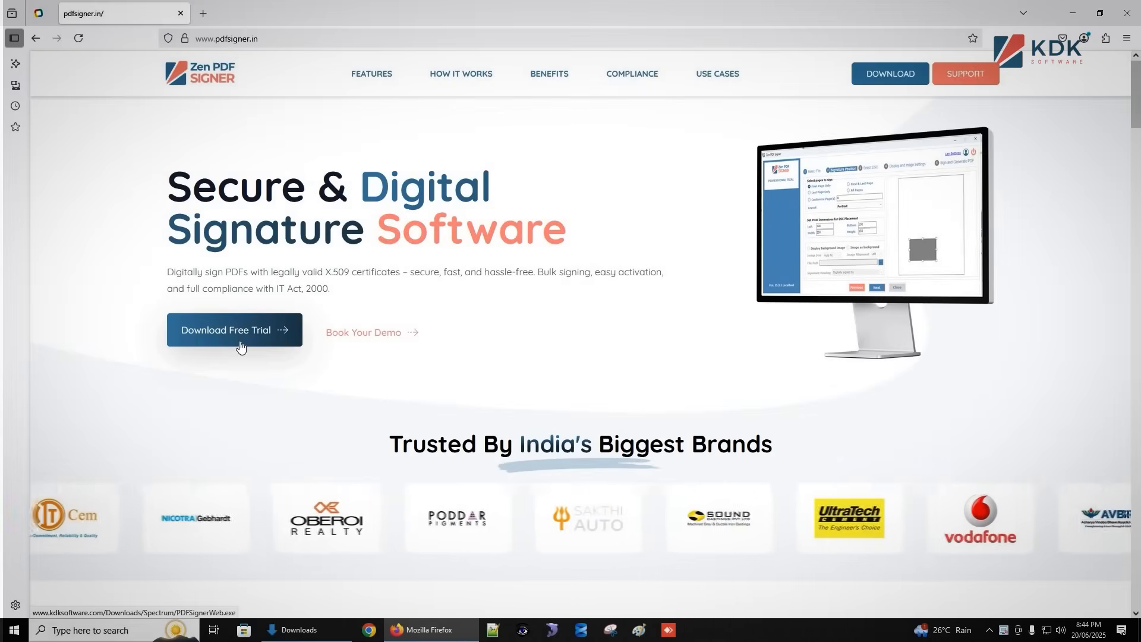
- Download the Zen PDF Signer free trial installer from pdfsigner.in
{"action": "left_click", "coordinate": [235, 330]}
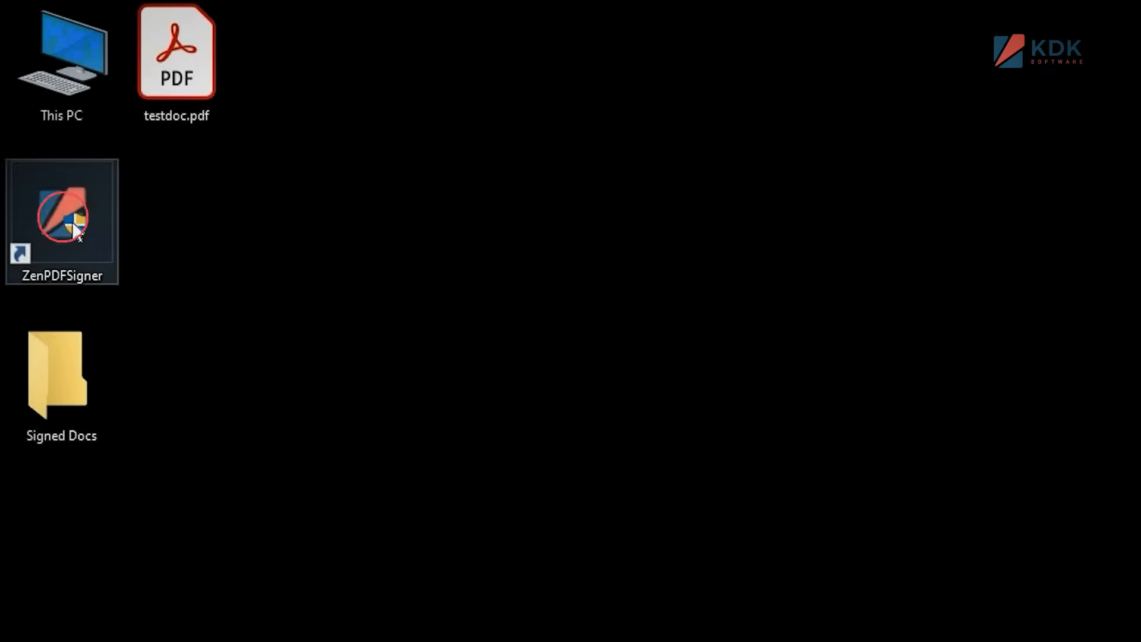
- Launch Zen PDF Signer from its desktop shortcut
{"action": "double_click", "coordinate": [61, 211]}
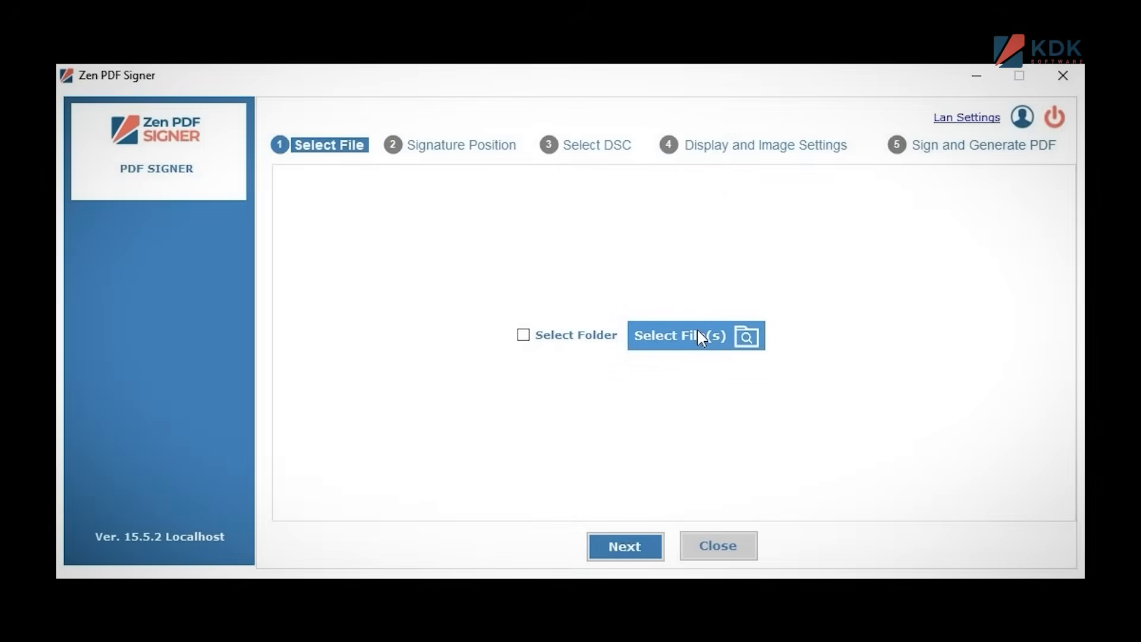
- Add testdoc.pdf as the file to sign and advance to signature positioning
{"action": "left_click", "coordinate": [680, 335]}
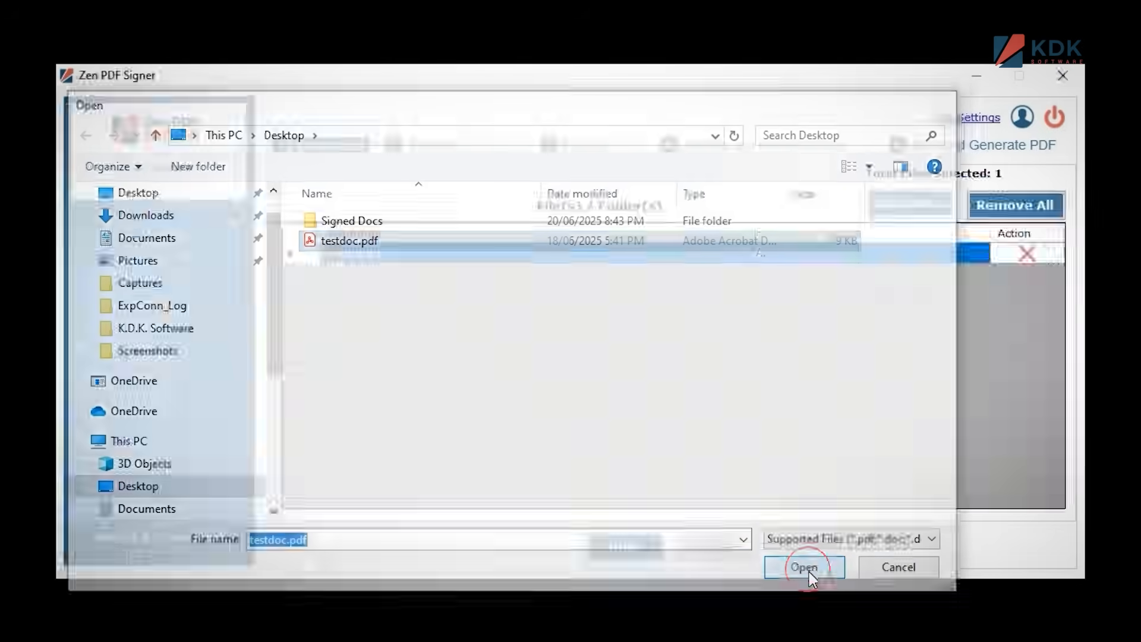
{"action": "left_click", "coordinate": [804, 567]}
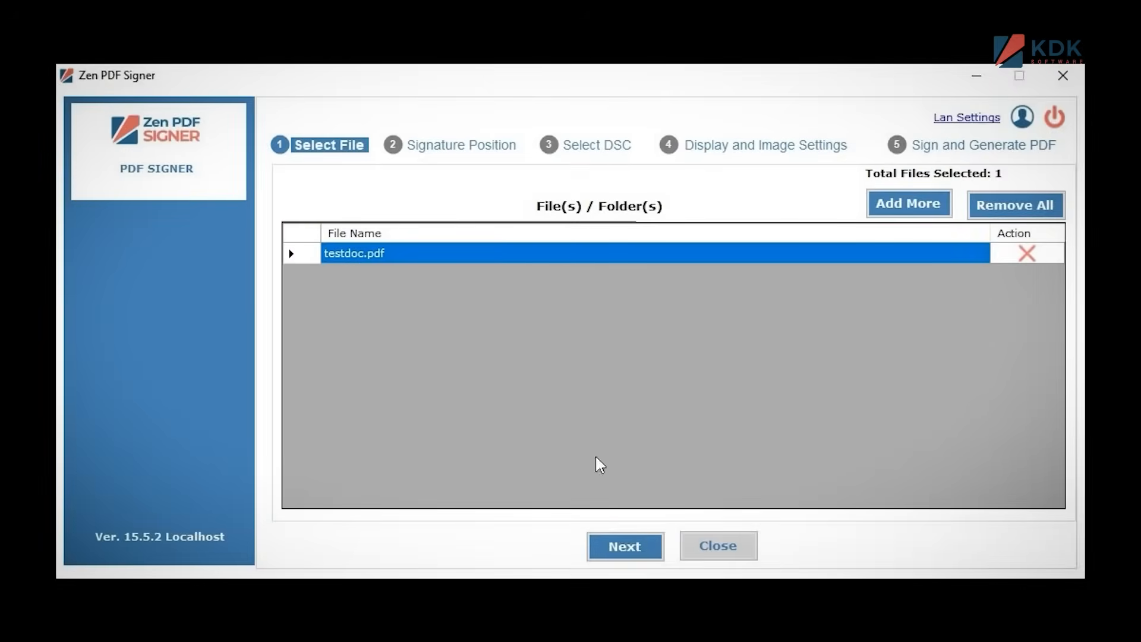
{"action": "left_click", "coordinate": [623, 545]}
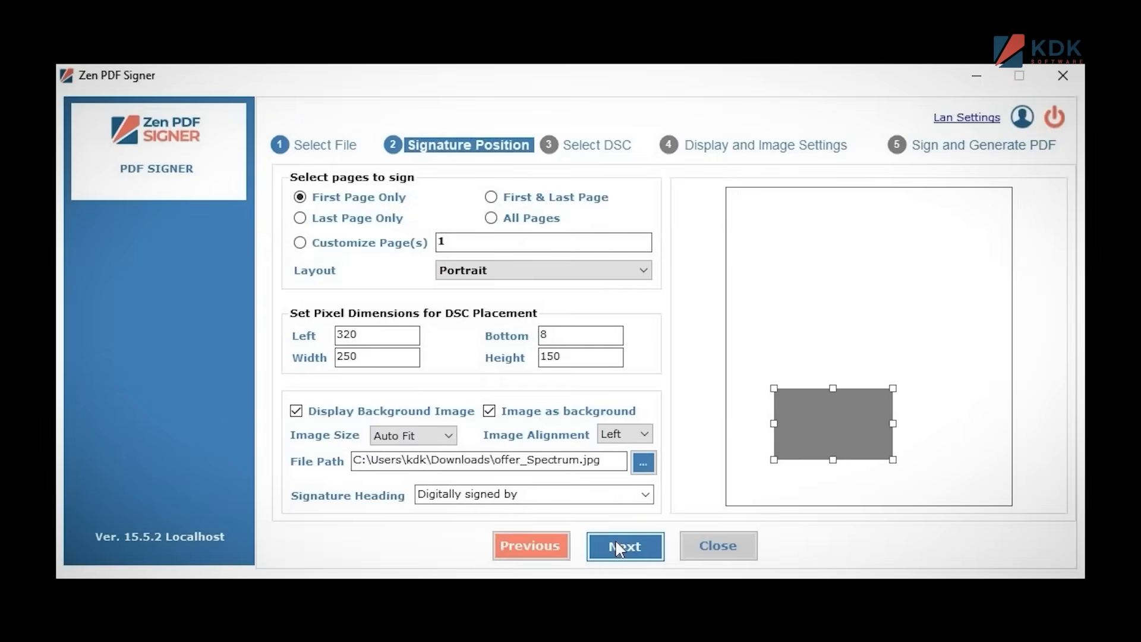
{"action": "mouse_move", "coordinate": [537, 228]}
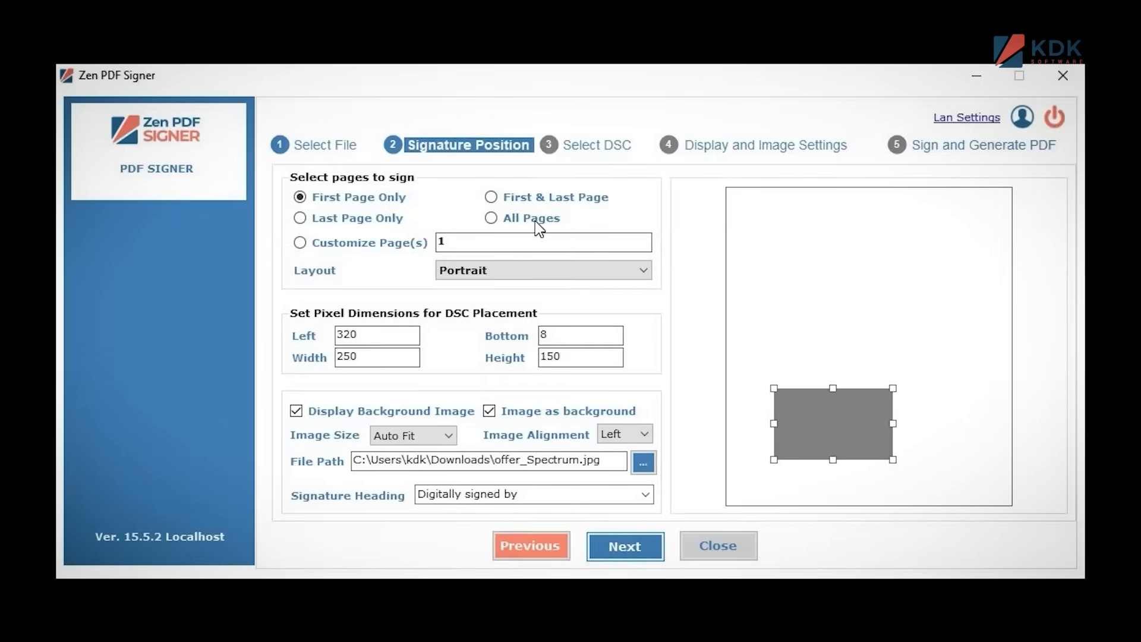
- Sign all pages with the signature box at the bottom-right corner, then continue
{"action": "left_click", "coordinate": [492, 216]}
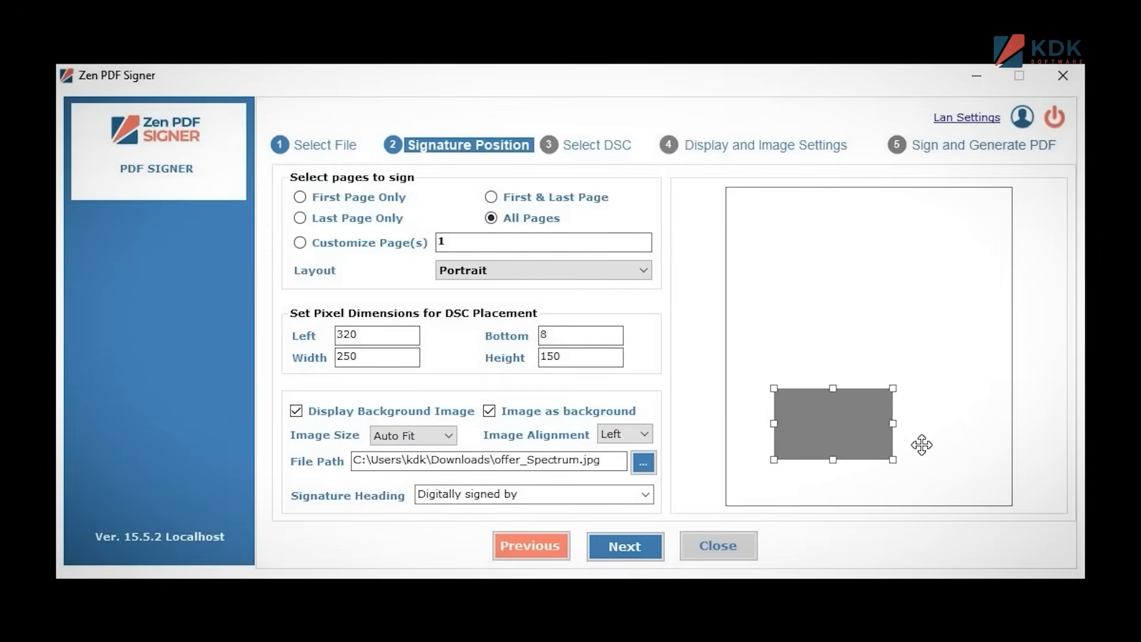
{"action": "left_click_drag", "start_coordinate": [832, 424], "coordinate": [949, 467]}
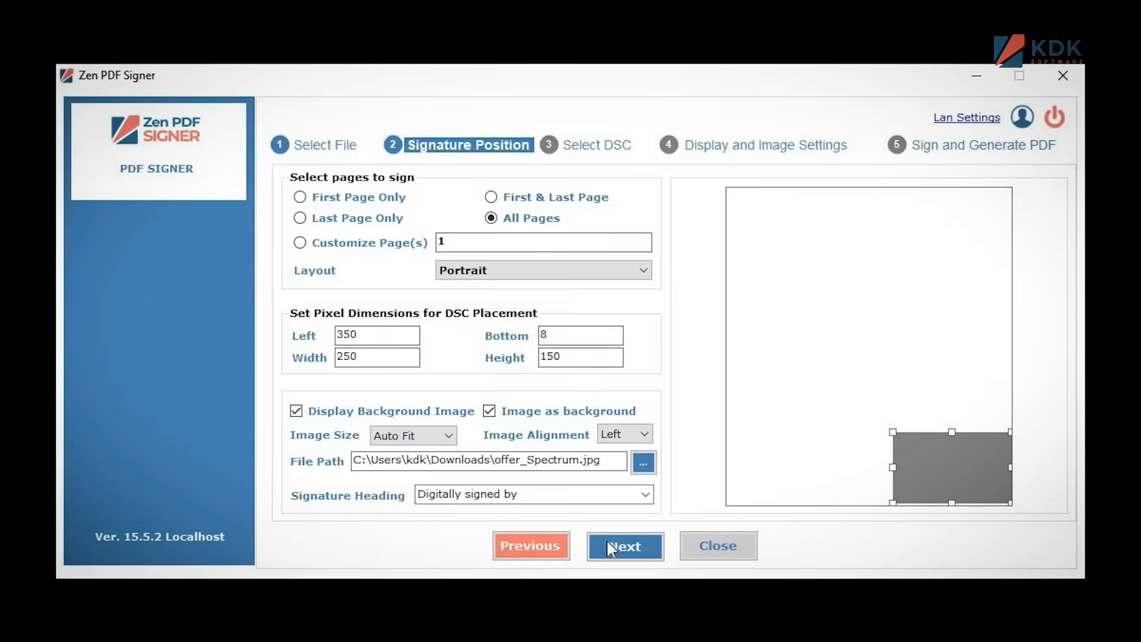
{"action": "left_click", "coordinate": [624, 545]}
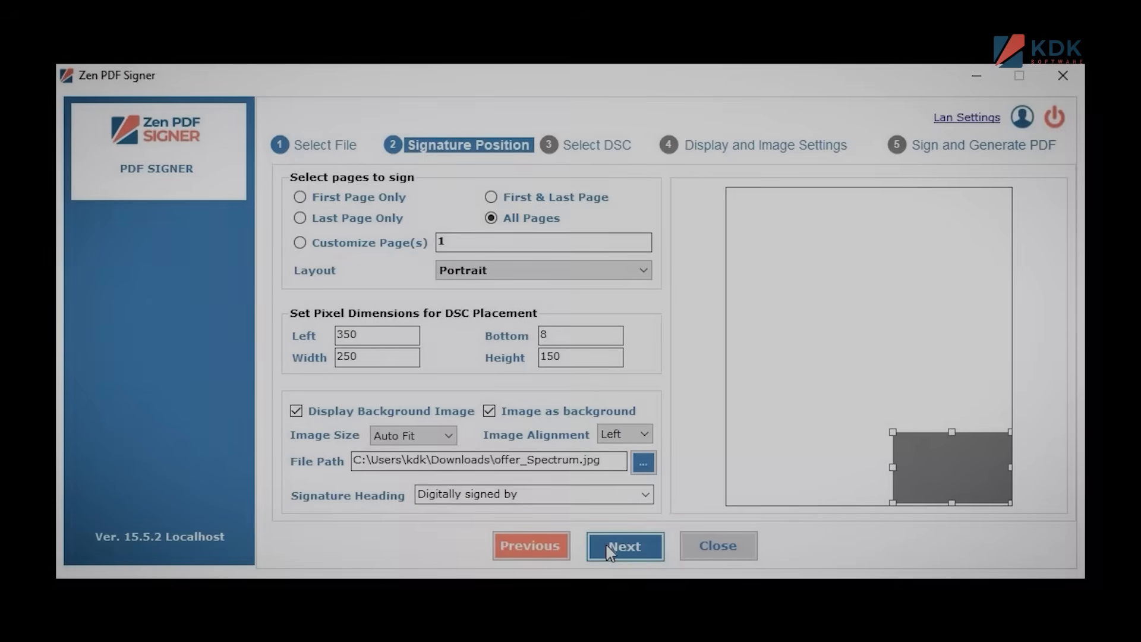
{"action": "left_click", "coordinate": [623, 545]}
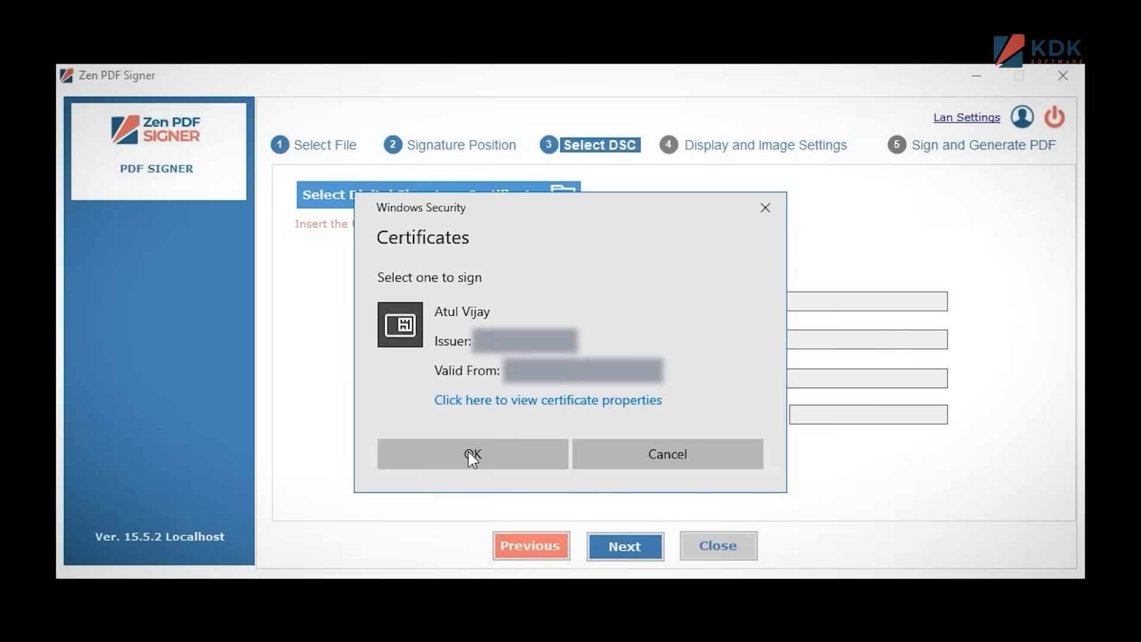
- Confirm the signing certificate in Windows Security and advance to display settings
{"action": "left_click", "coordinate": [471, 453]}
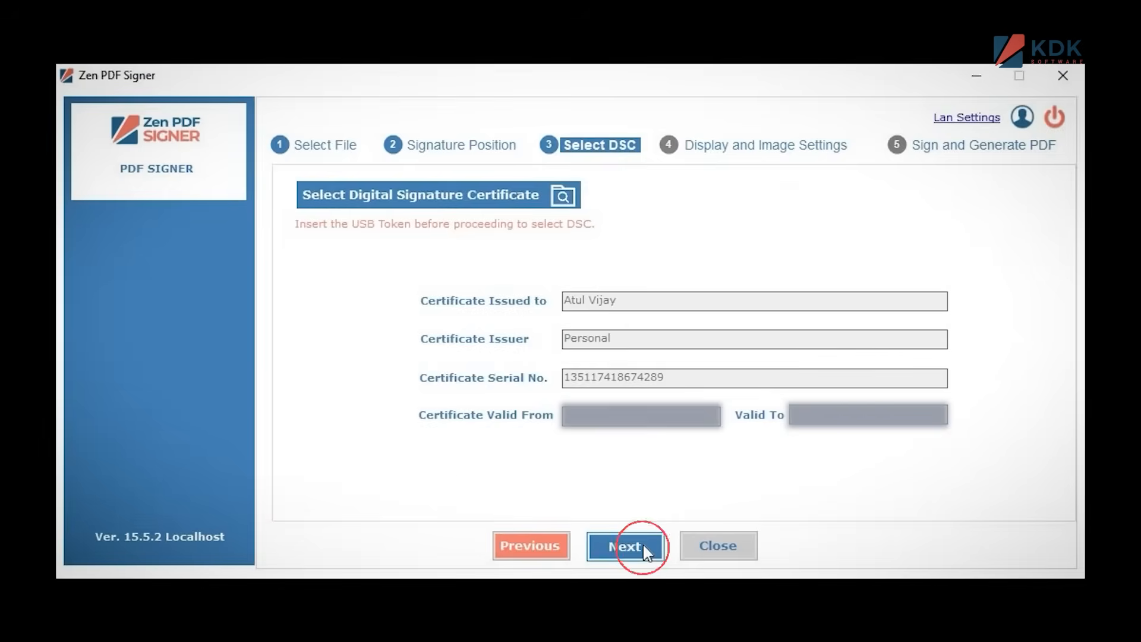
{"action": "left_click", "coordinate": [625, 545]}
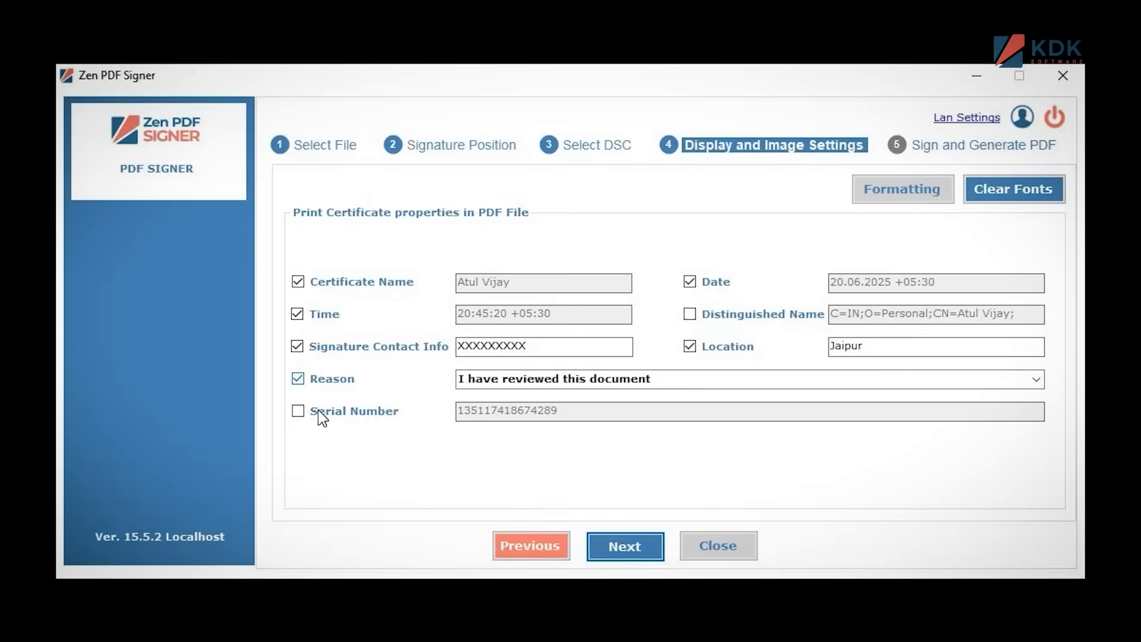
- Replace Reason with Serial Number in the signature details, then continue
{"action": "left_click", "coordinate": [297, 410]}
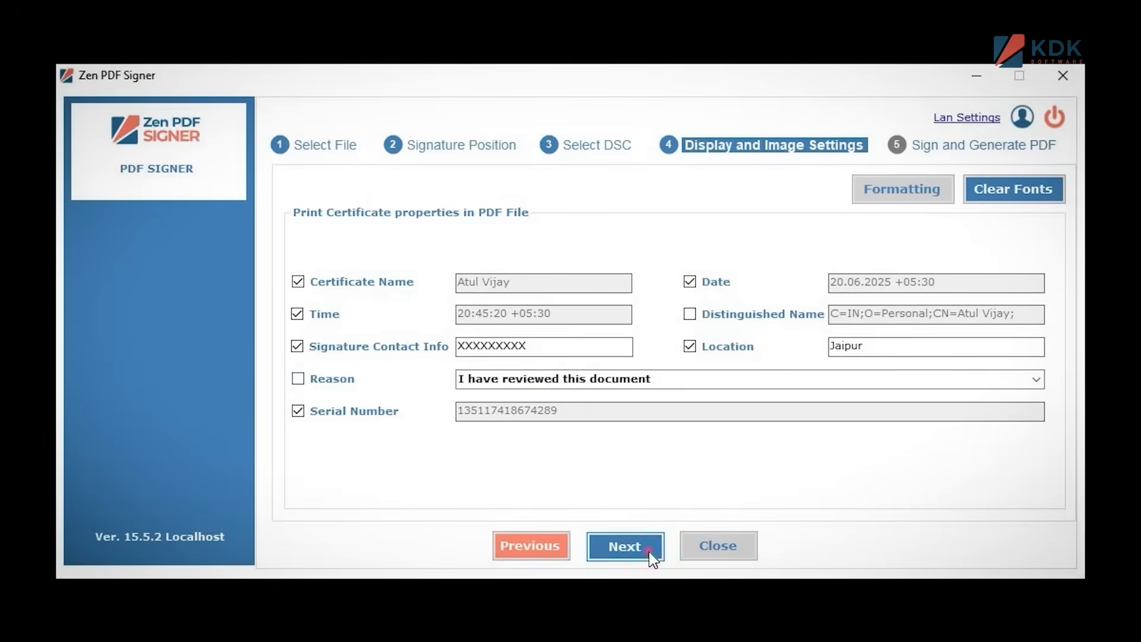
{"action": "left_click", "coordinate": [624, 545]}
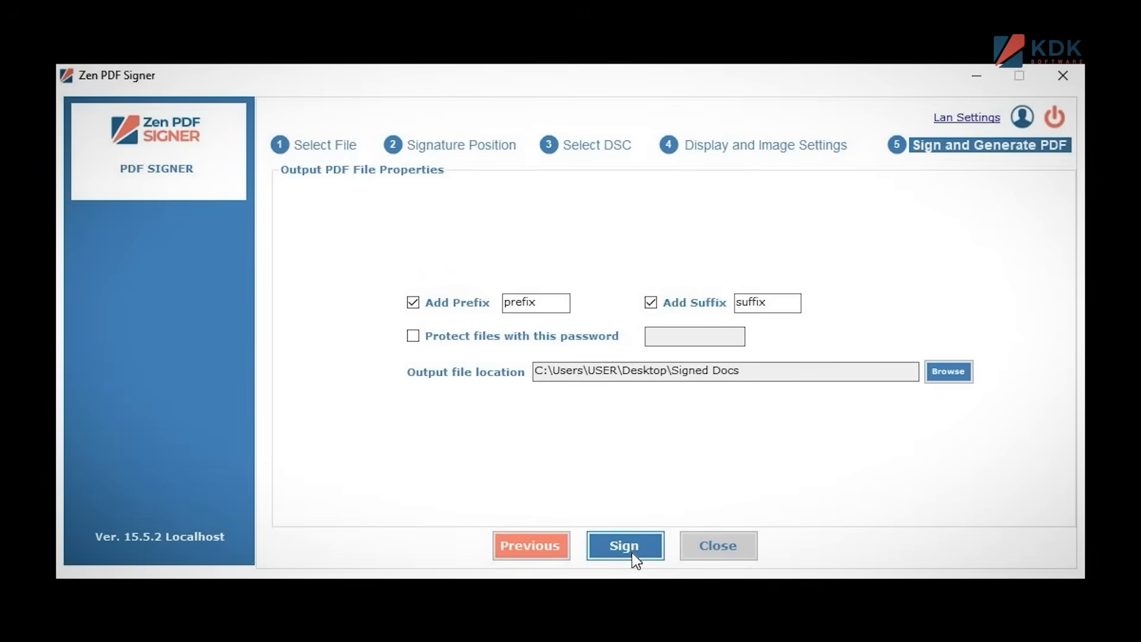
- Sign testdoc.pdf, authorise with the token PIN, and close the completion report
{"action": "left_click", "coordinate": [623, 544]}
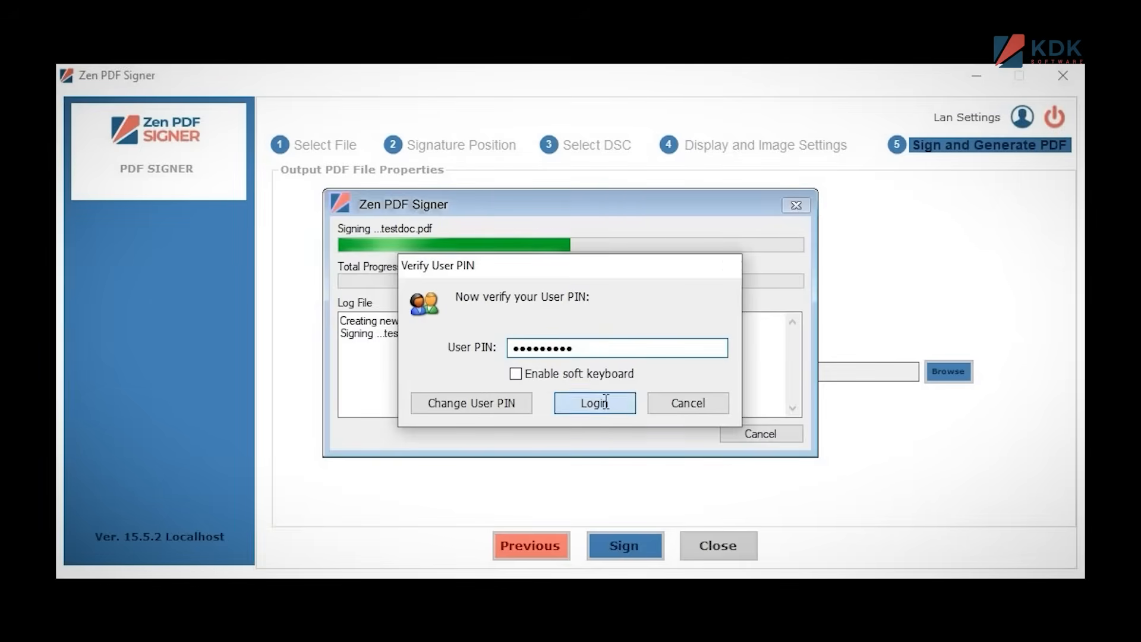
{"action": "left_click", "coordinate": [594, 403]}
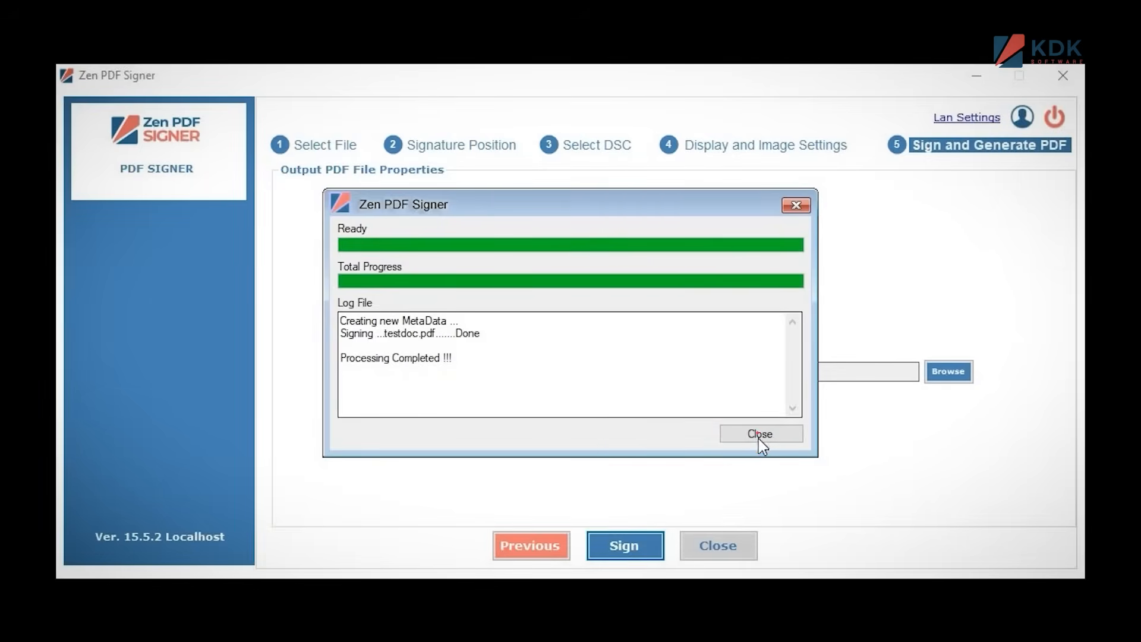
{"action": "left_click", "coordinate": [759, 433]}
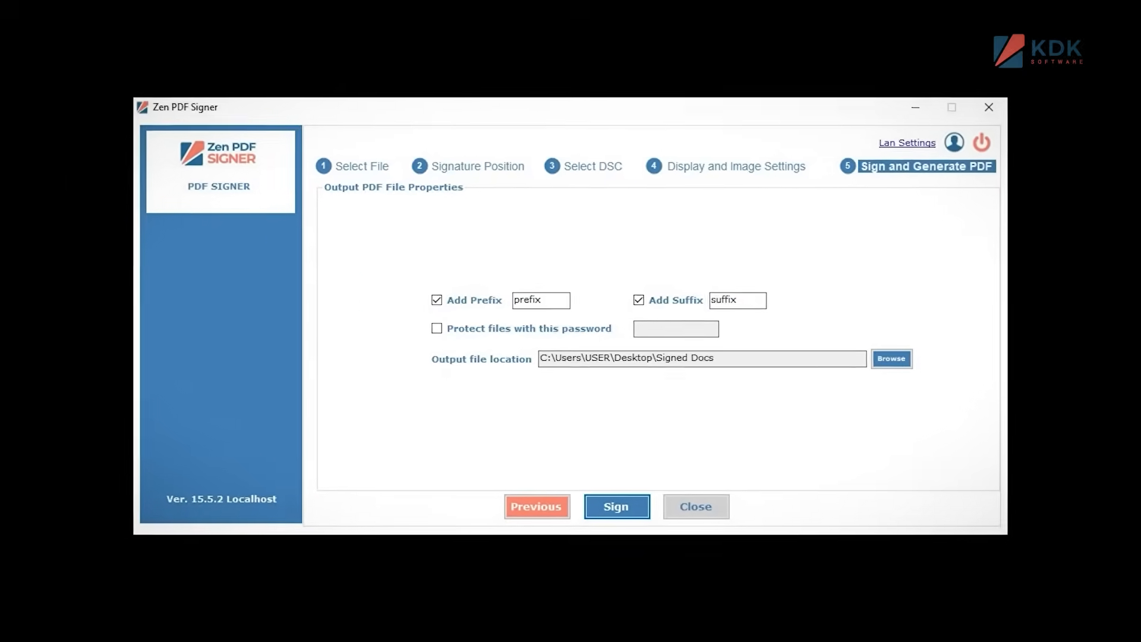